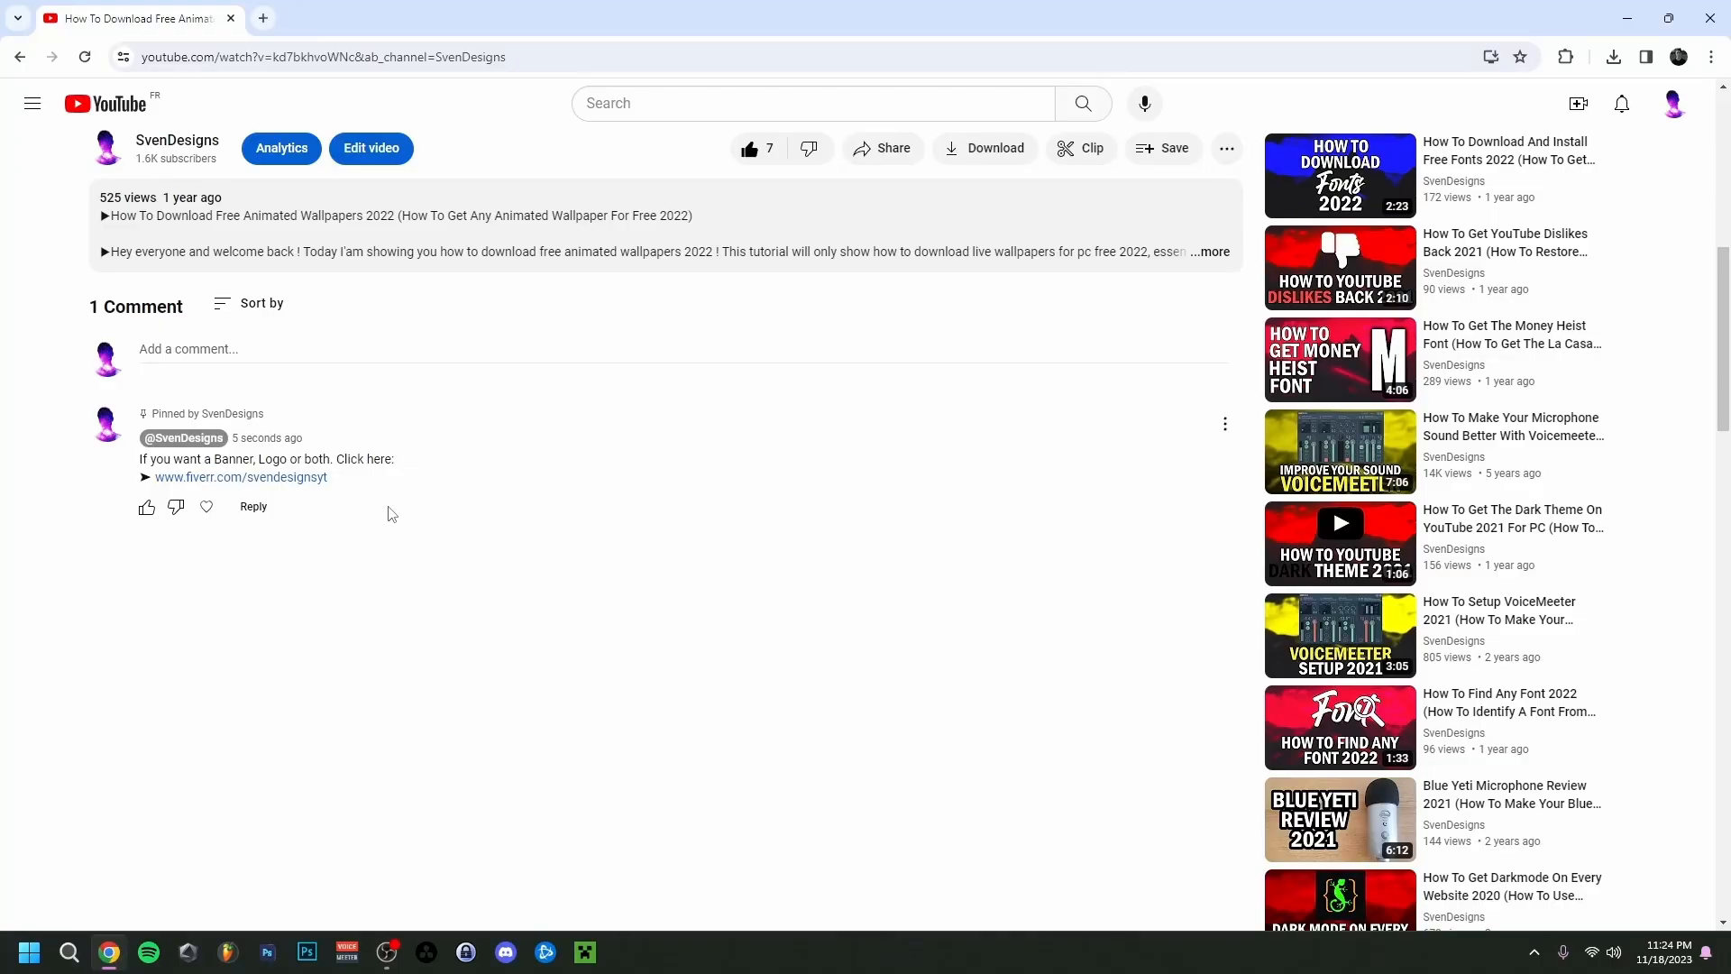
Step: Leave the YouTube video page so the Windows desktop is showing
{"action": "left_click", "coordinate": [240, 476]}
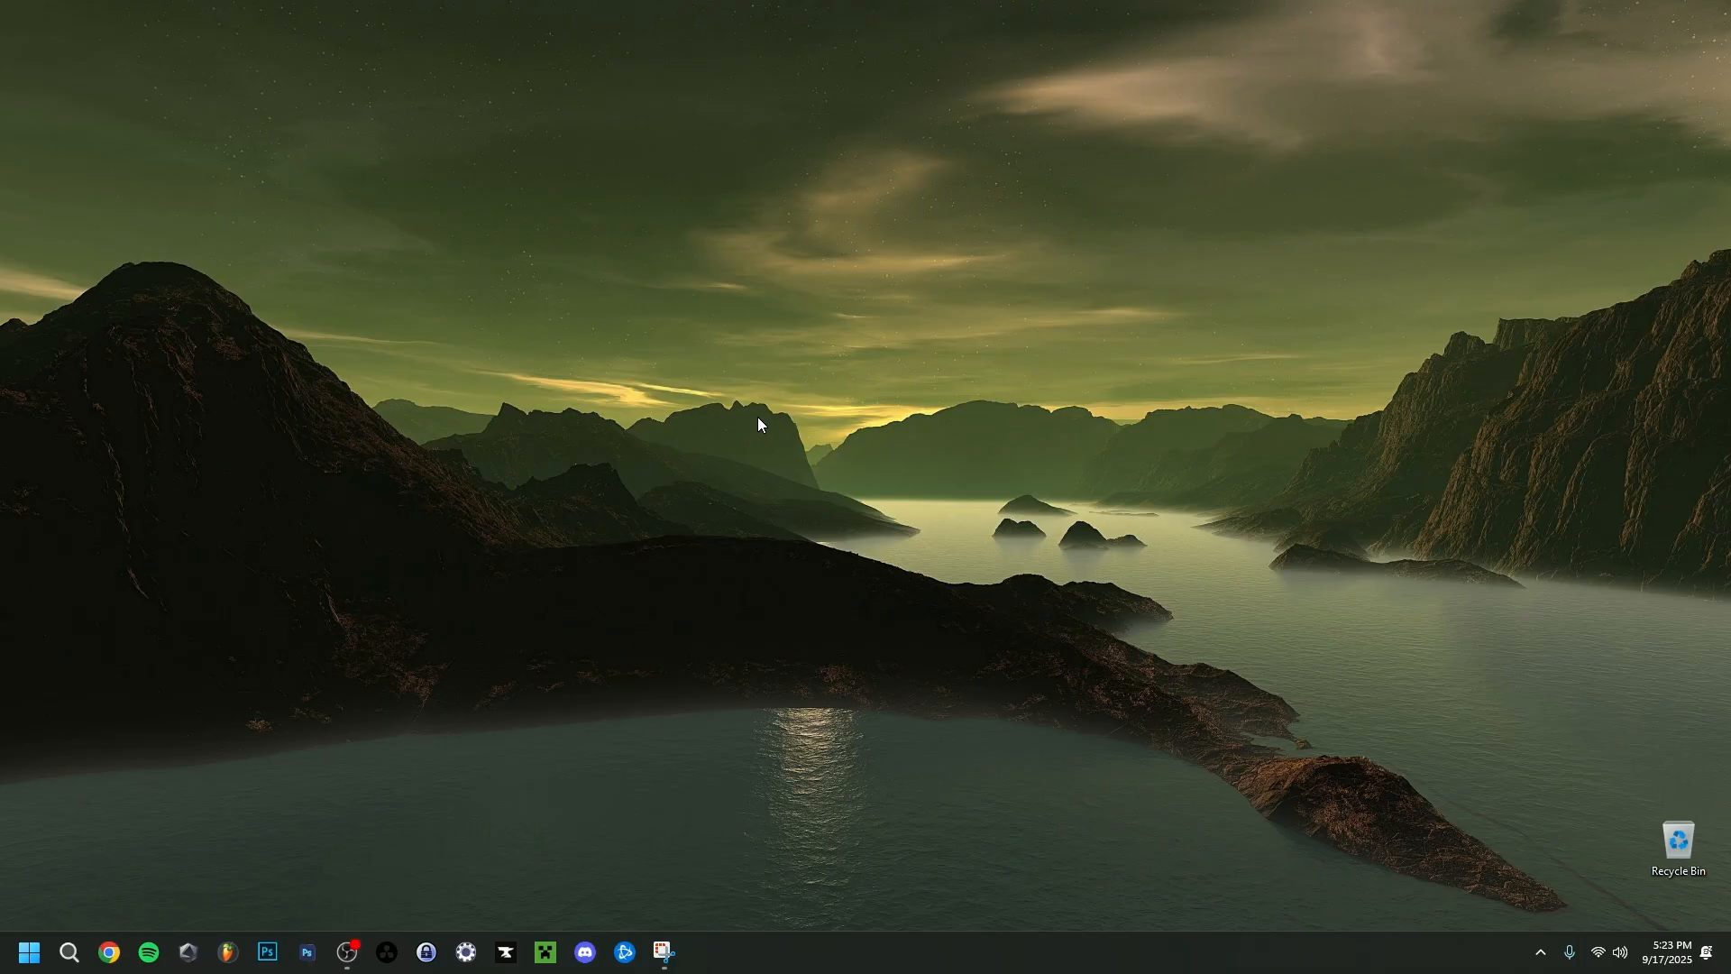
Step: Search the Start menu for "windows powershell" to list Windows PowerShell as best match
{"action": "key", "text": "Win+g"}
{"action": "type", "text": "windows powershell"}
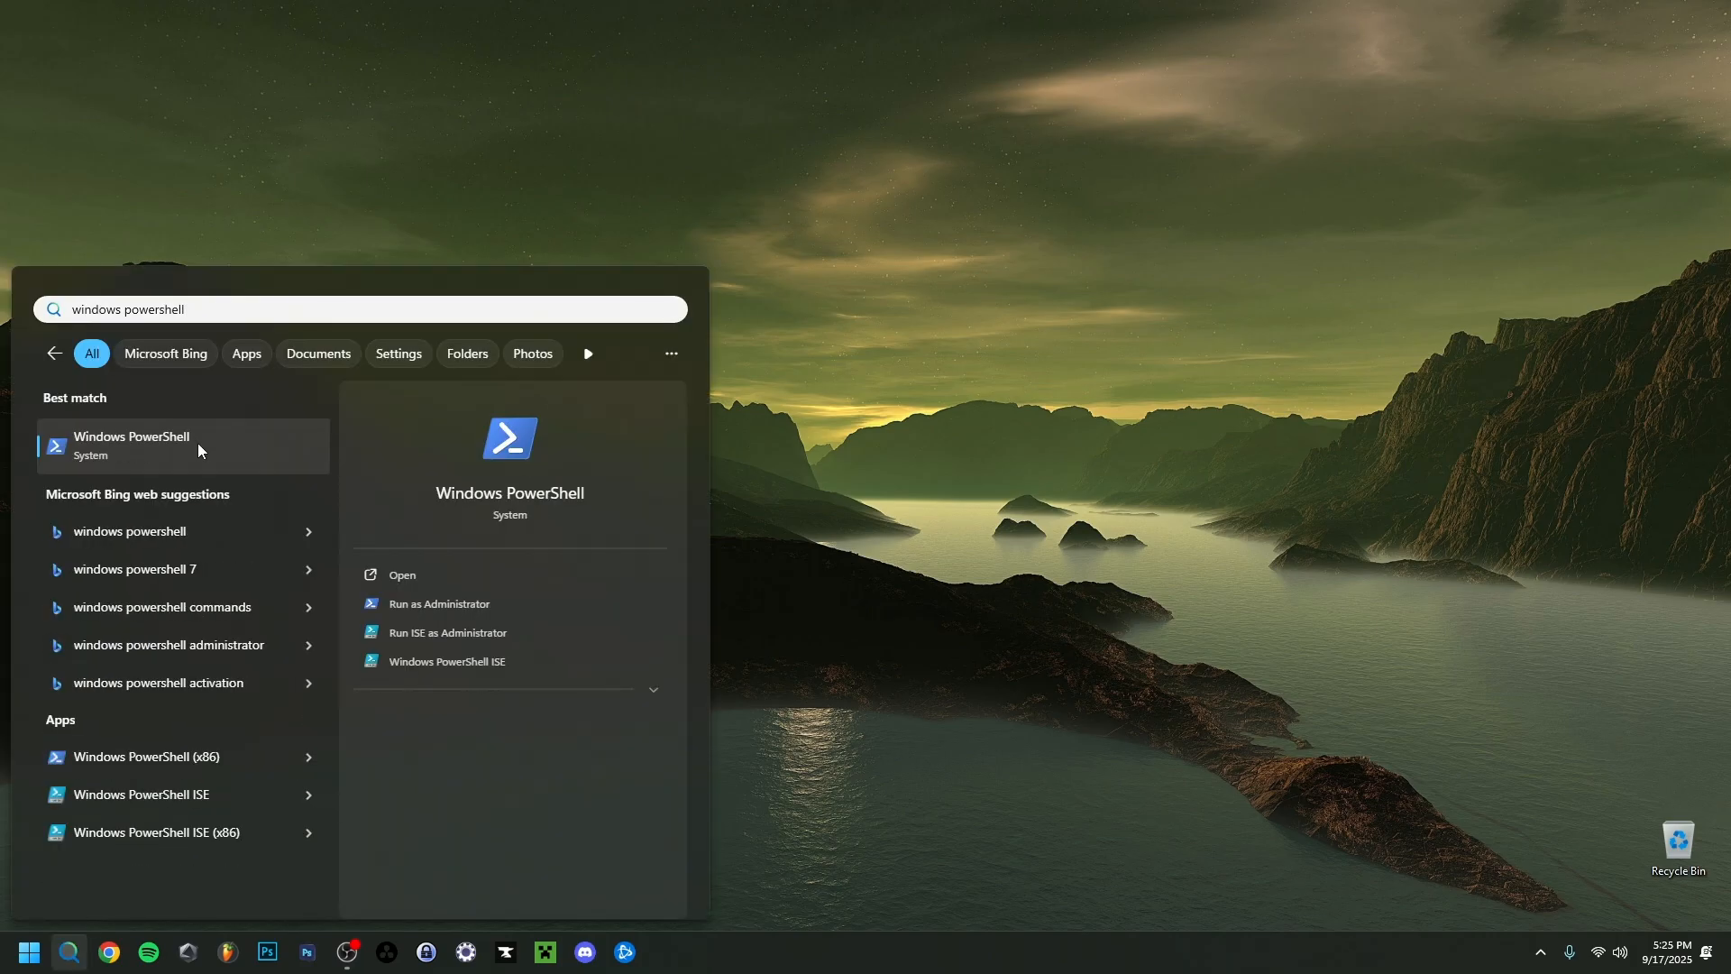
Step: Launch Windows PowerShell from the best match with Run as administrator
{"action": "right_click", "coordinate": [130, 443]}
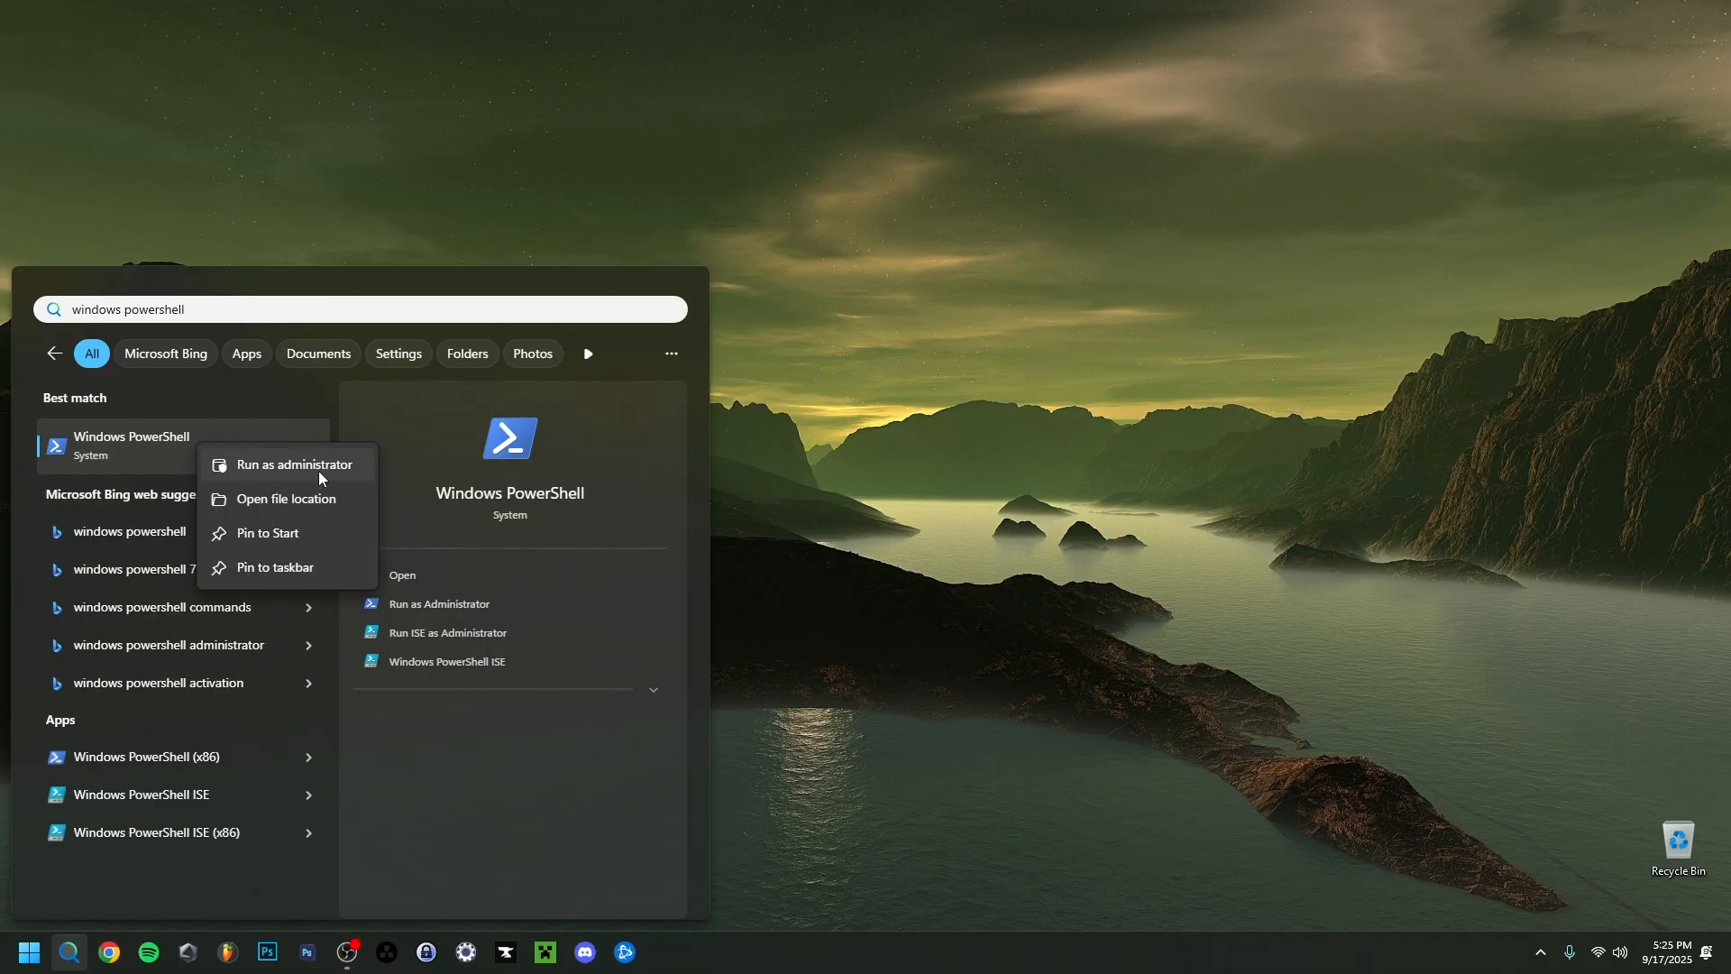
{"action": "left_click", "coordinate": [294, 464]}
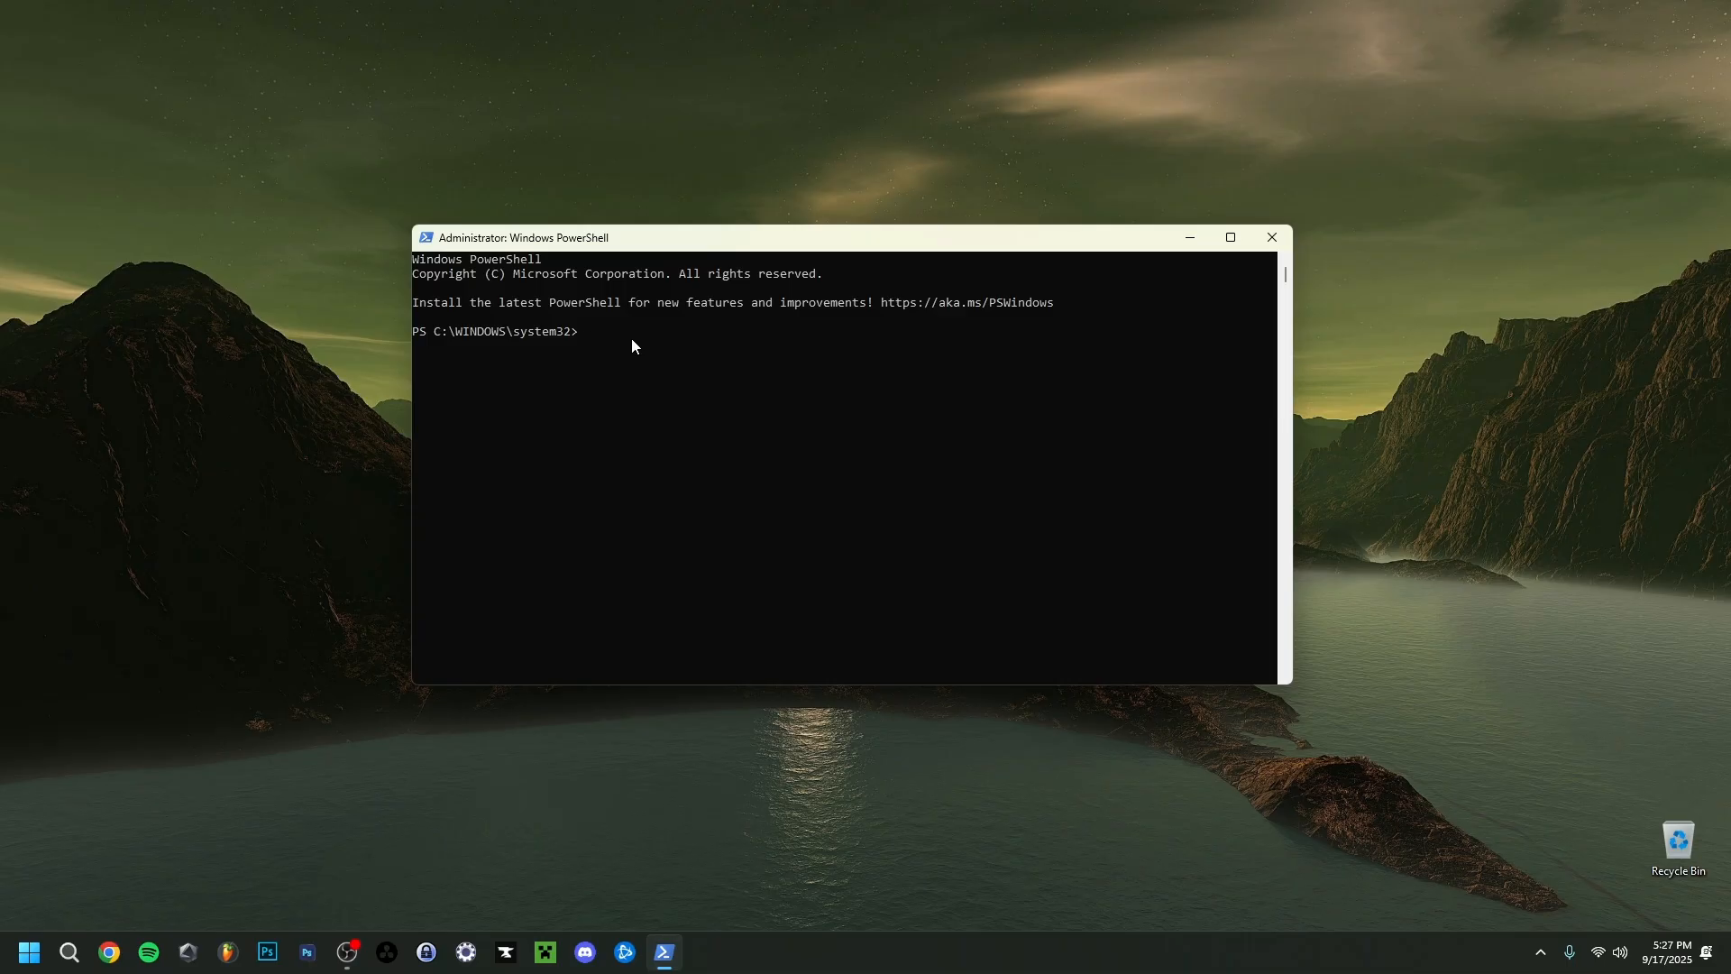
Step: Enter Get-AppxPackage -Allusers Microsoft.XboxGamingOverlay | Remove-AppxPackage at the admin prompt, not yet run
{"action": "type", "text": "Get-AppxPackage -Allusers Microsoft.XboxGamingOverlay | Remove-AppxPackage"}
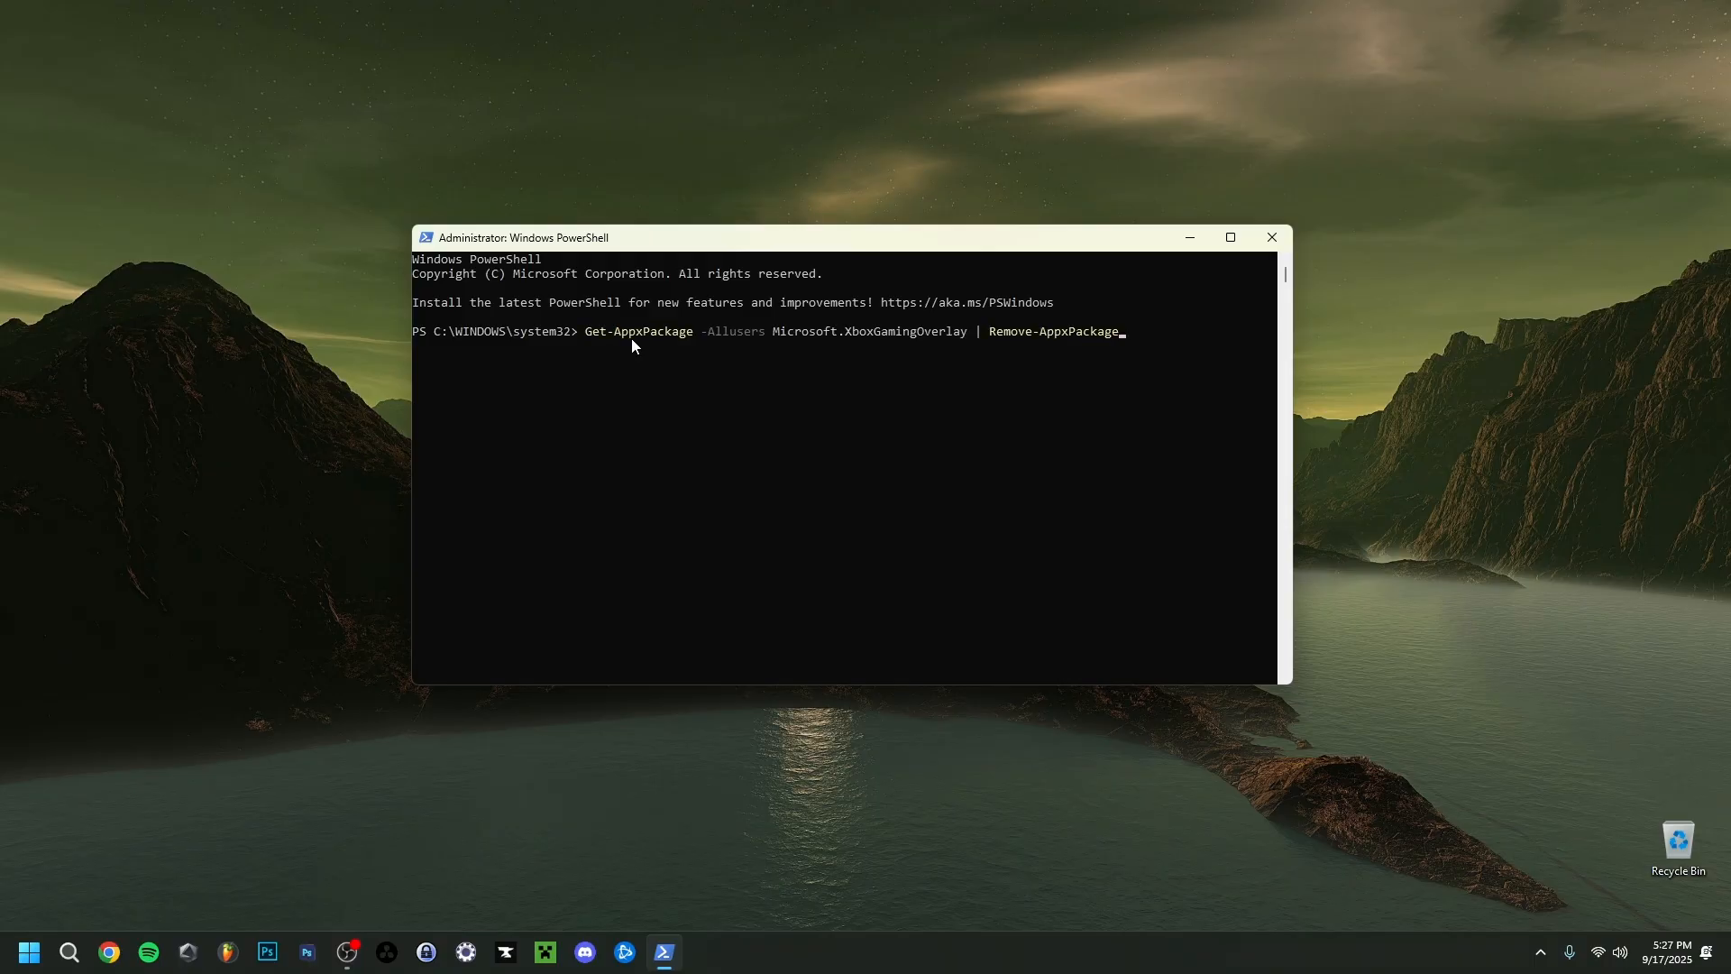
{"action": "mouse_move", "coordinate": [1109, 355]}
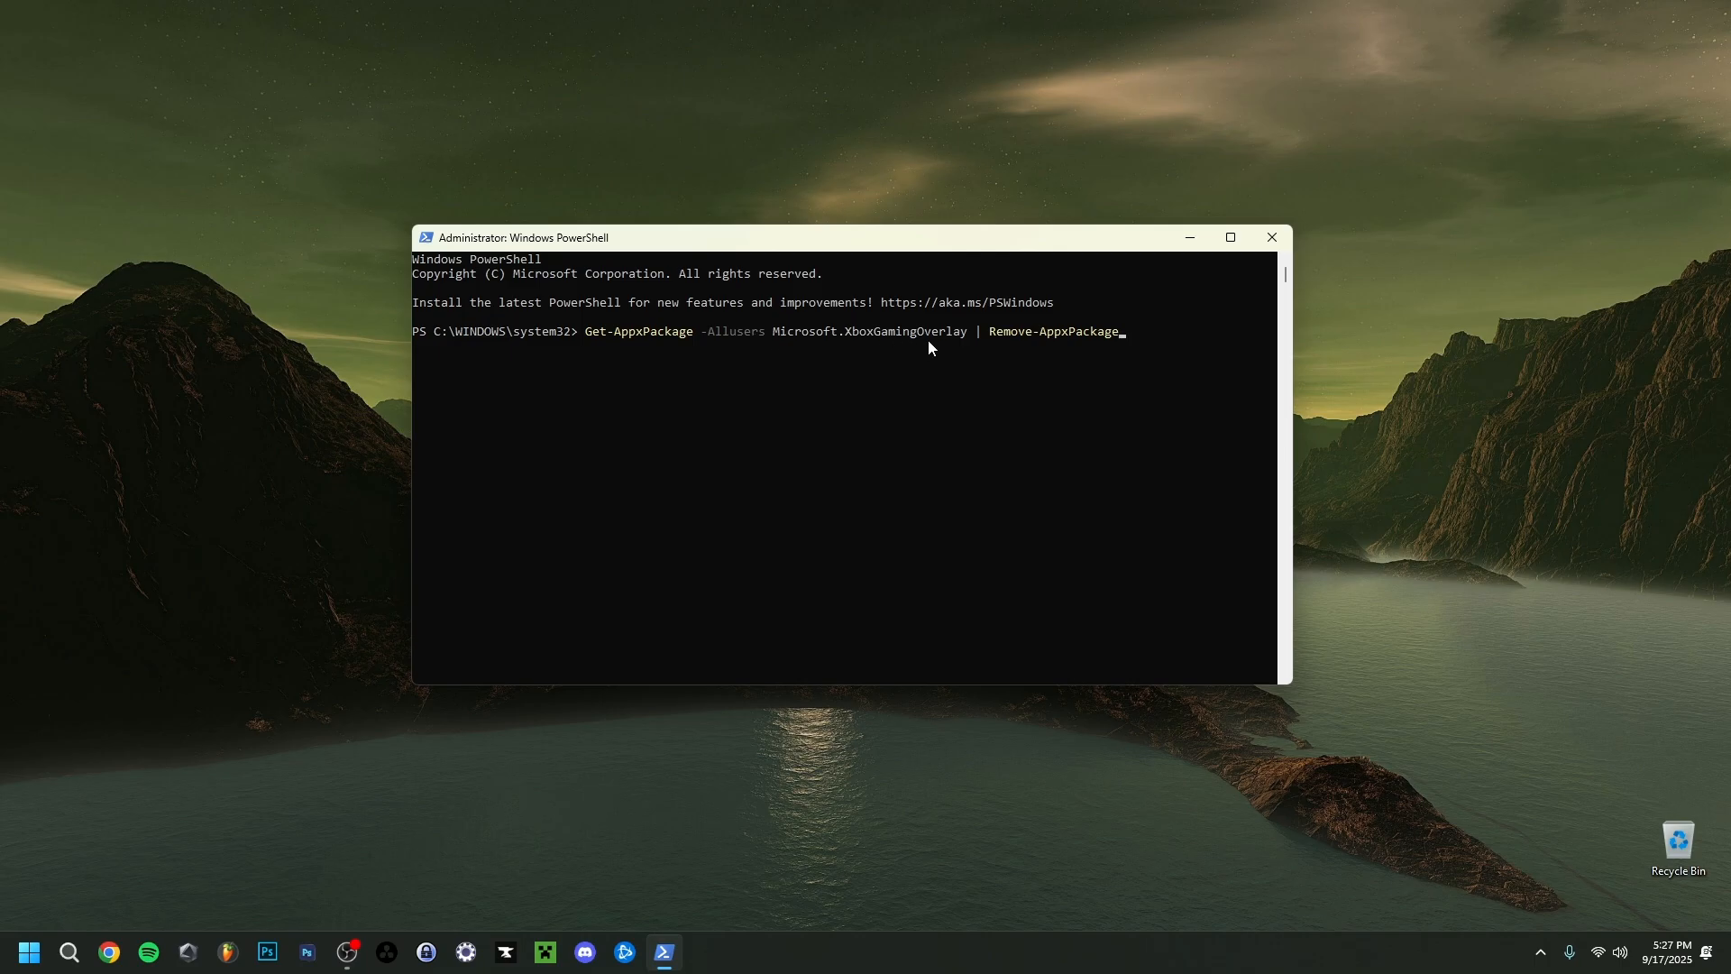
{"action": "mouse_move", "coordinate": [760, 361]}
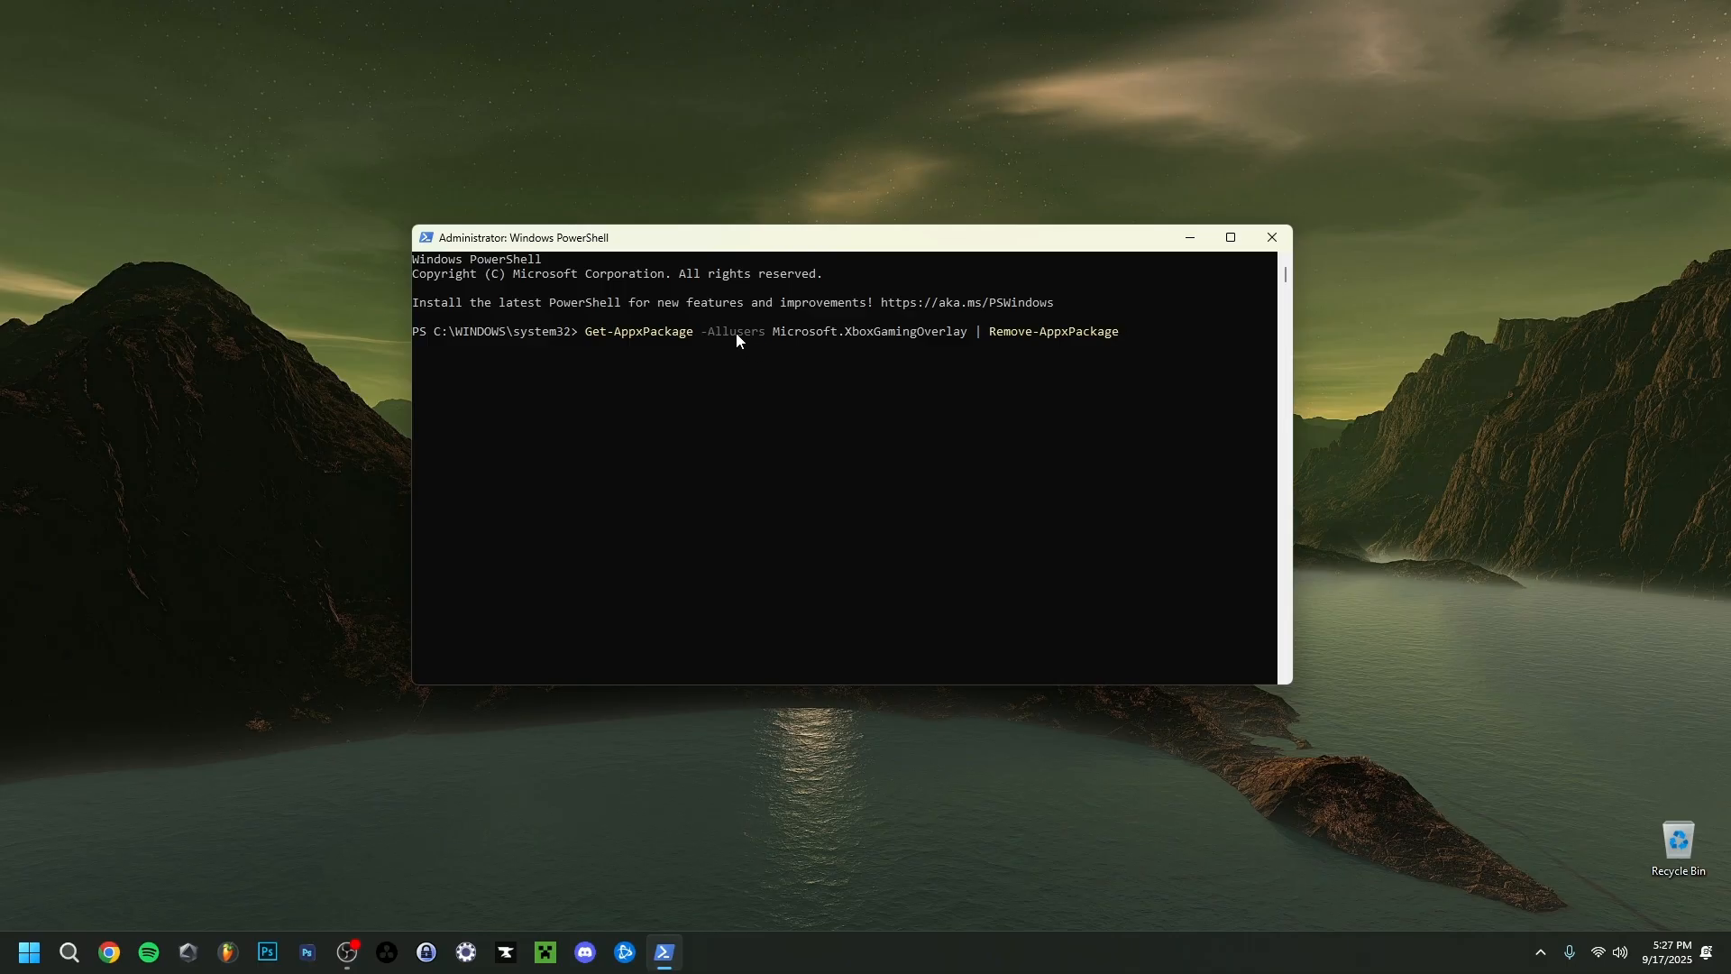
{"action": "mouse_move", "coordinate": [826, 500]}
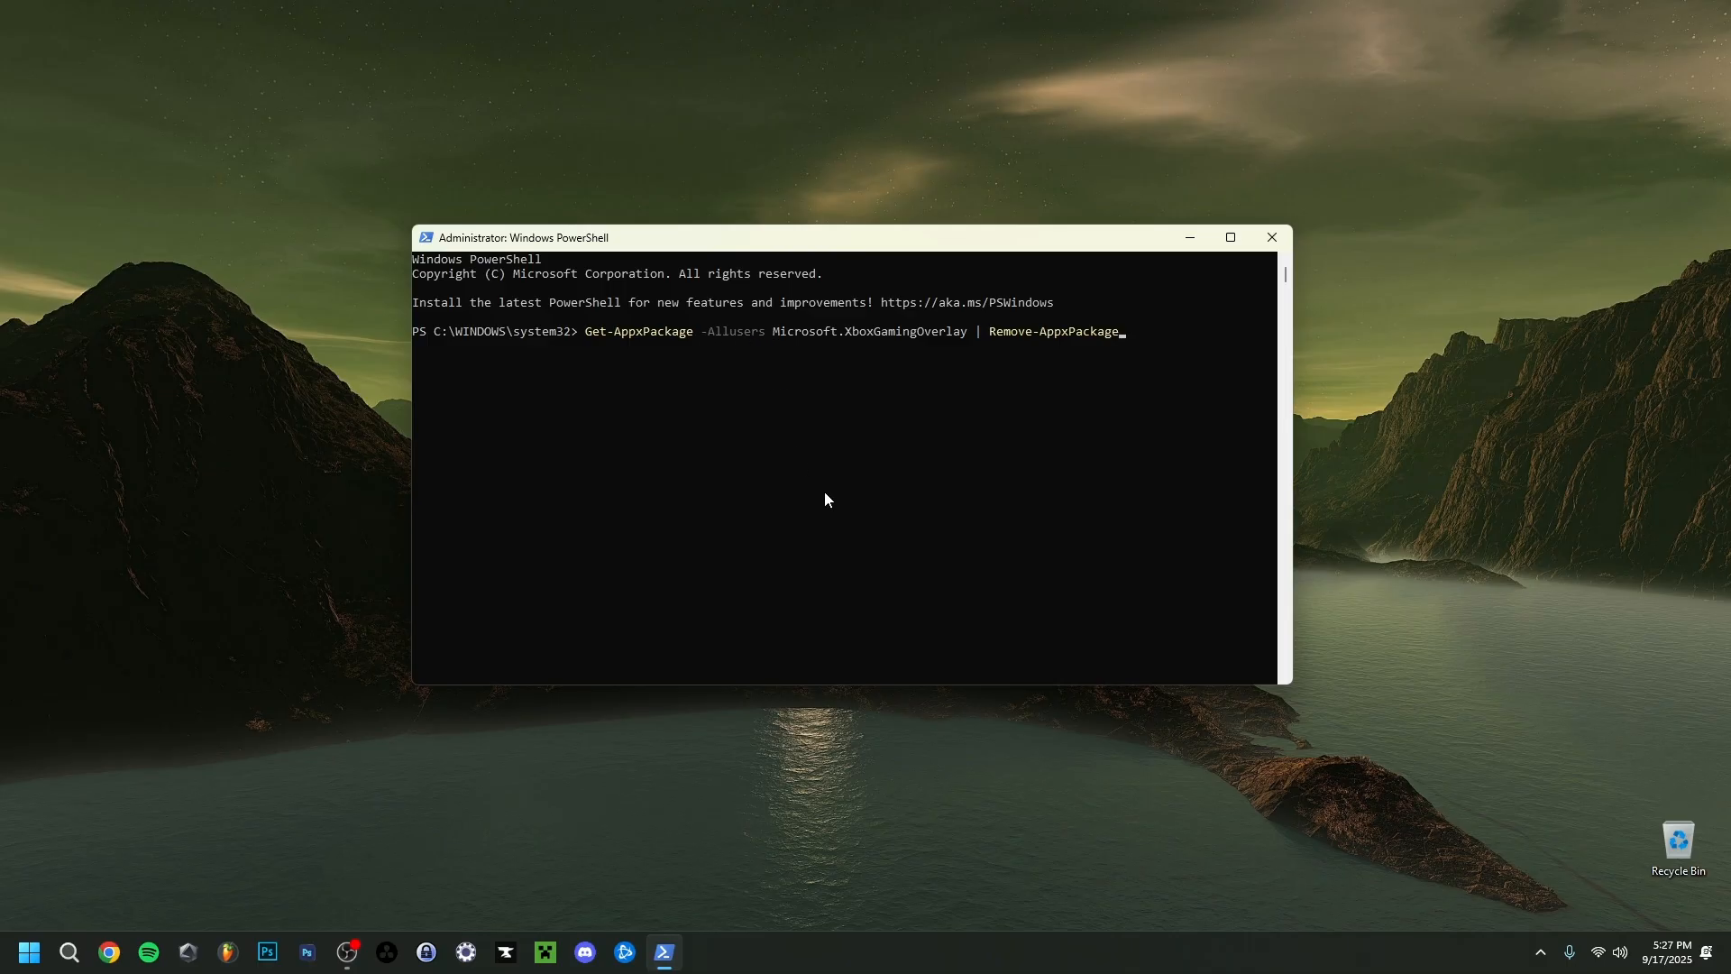
{"action": "mouse_move", "coordinate": [849, 487]}
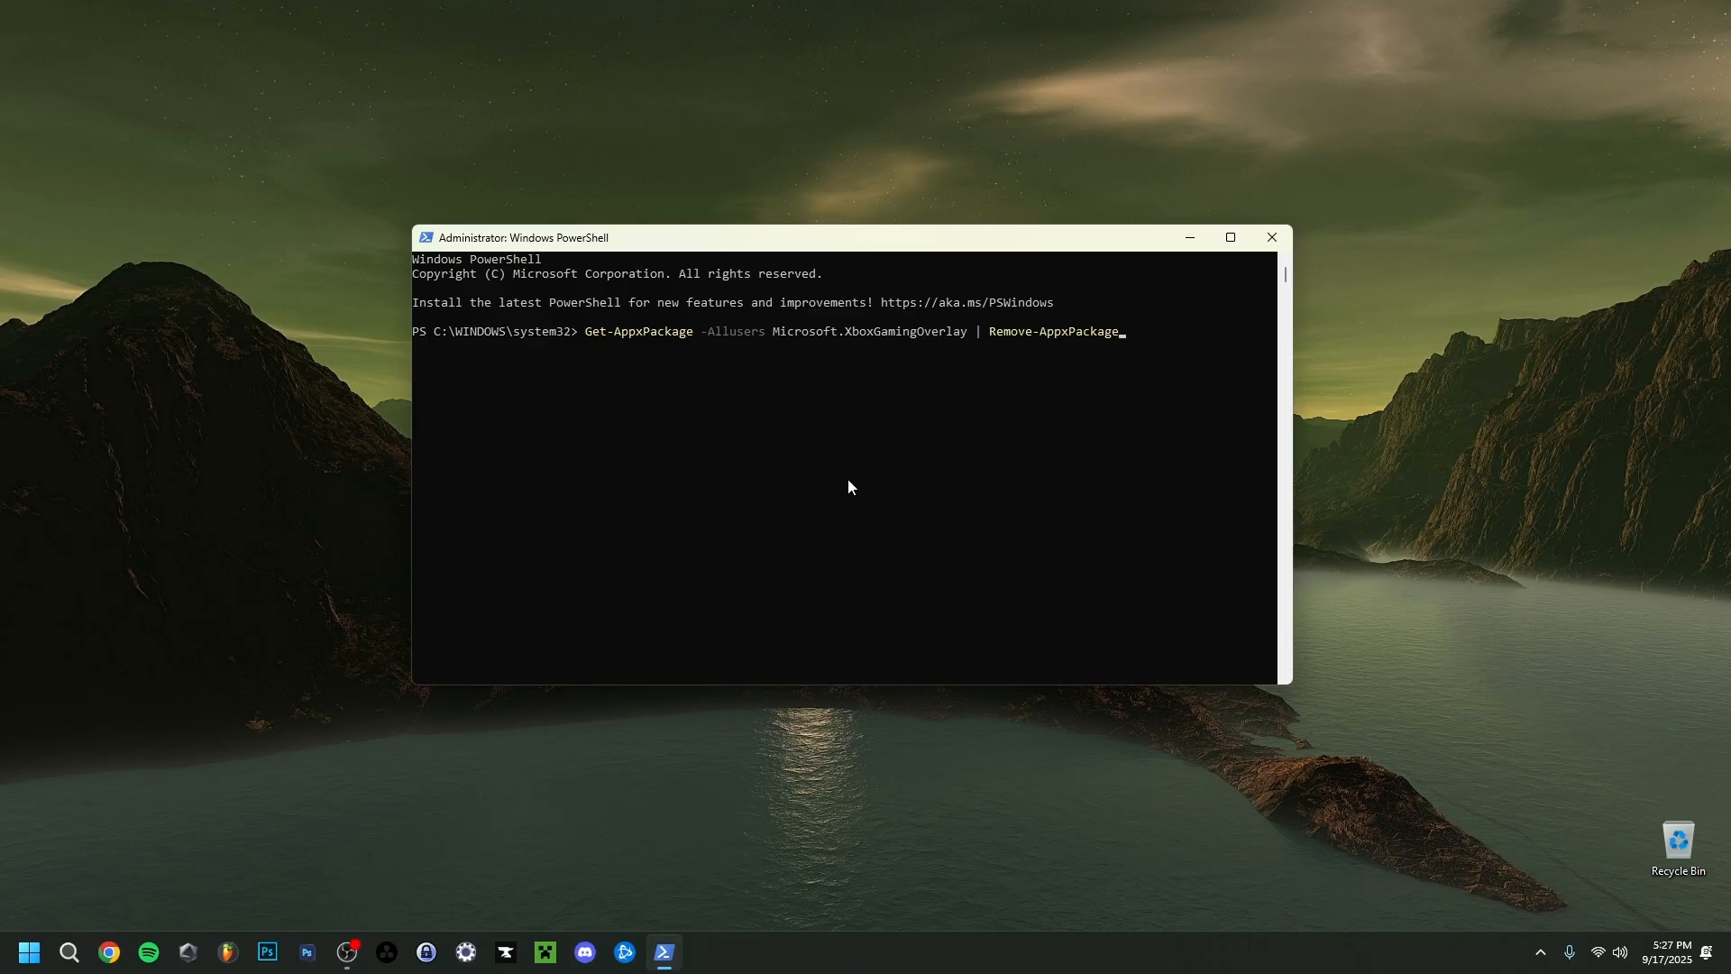
Step: Run the Xbox Gaming Overlay removal command and close the PowerShell window
{"action": "key", "text": "Enter"}
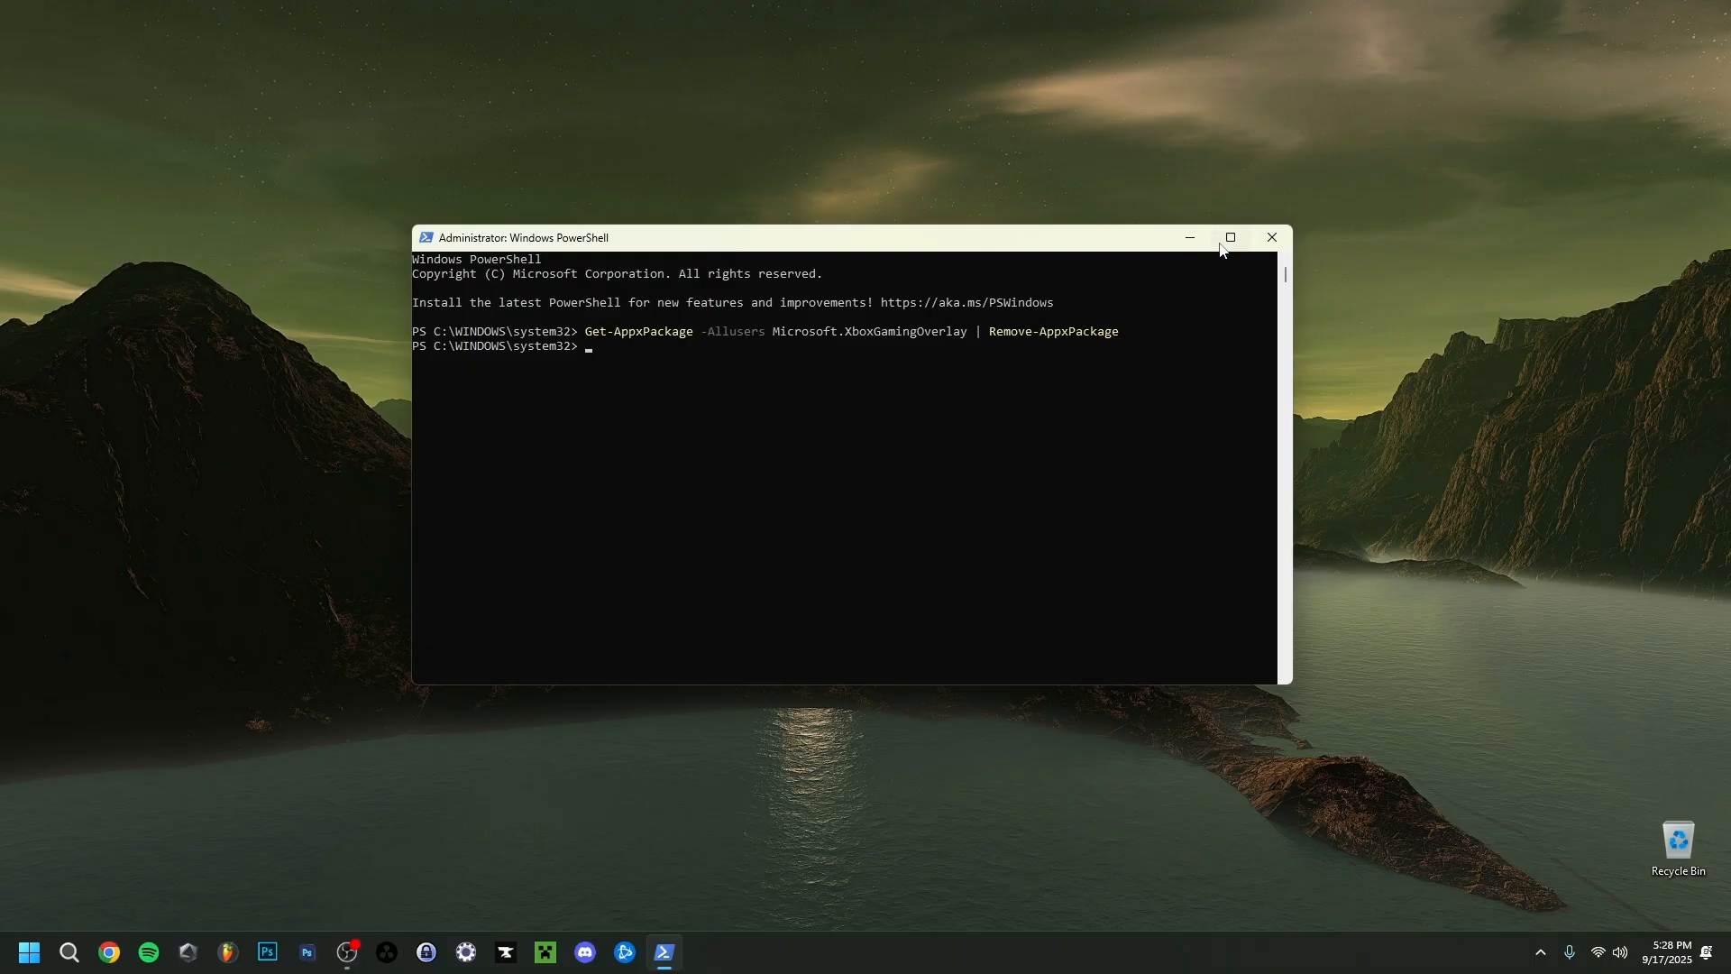
{"action": "left_click", "coordinate": [1270, 238]}
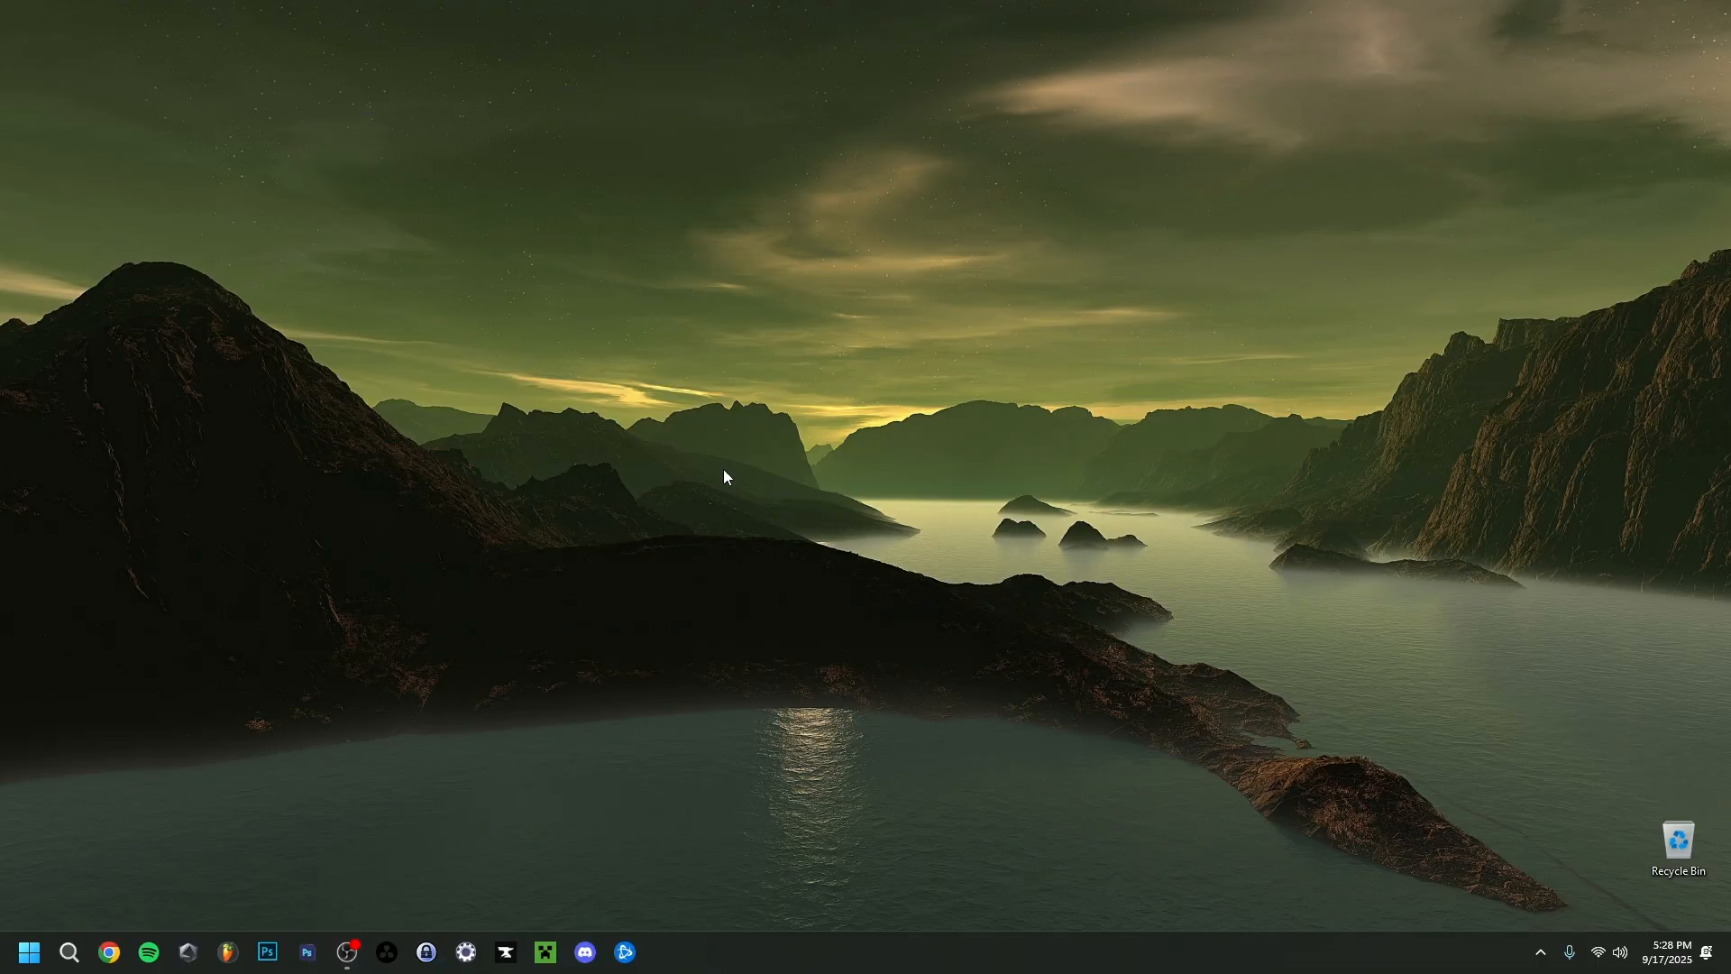